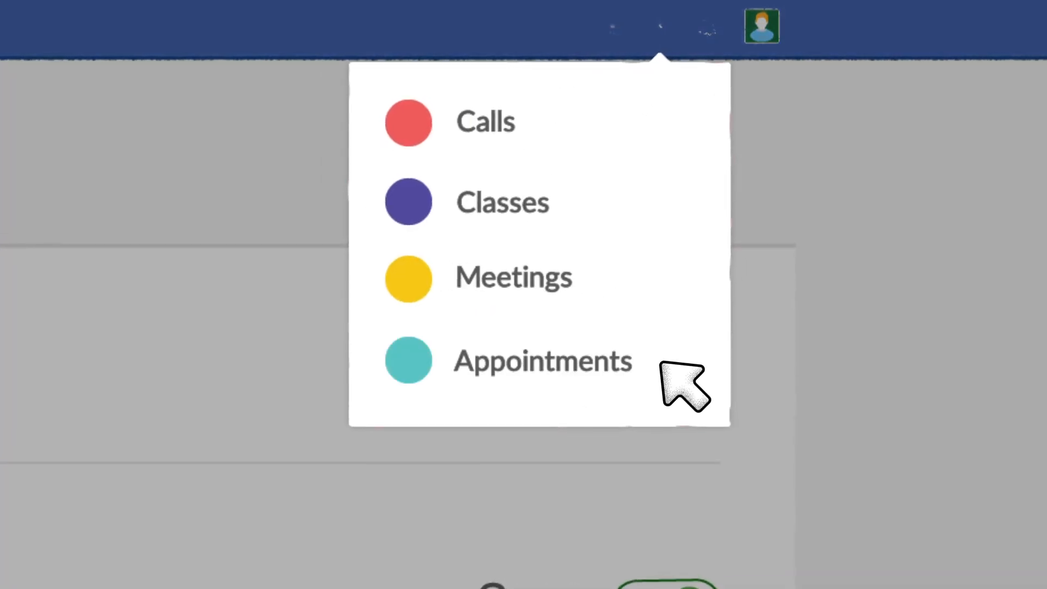
Pick Appointments from the Calls, Classes, Meetings and Appointments booking types
left_click(542, 360)
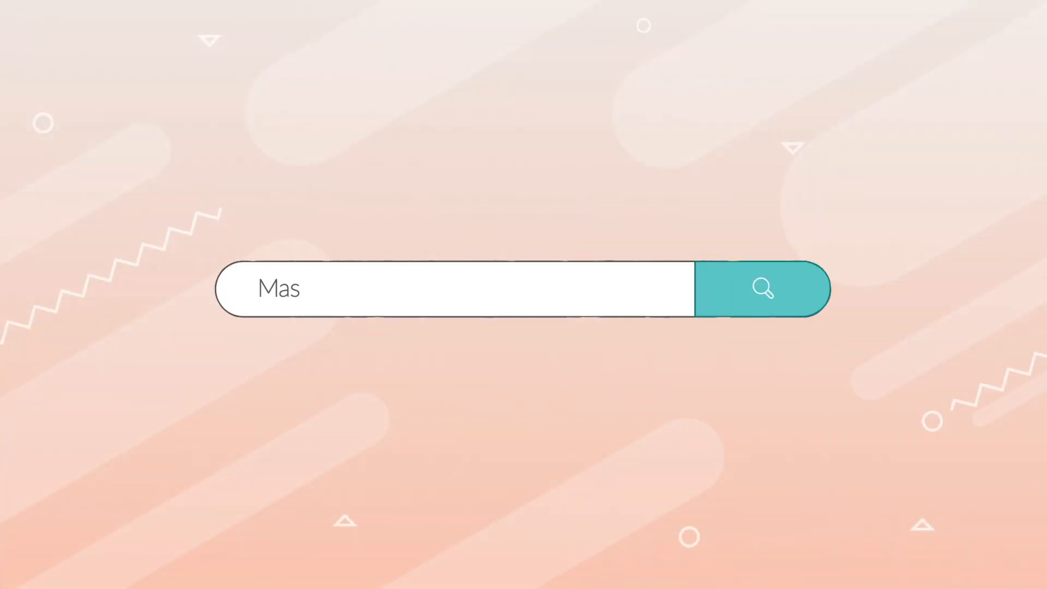
left_click(762, 289)
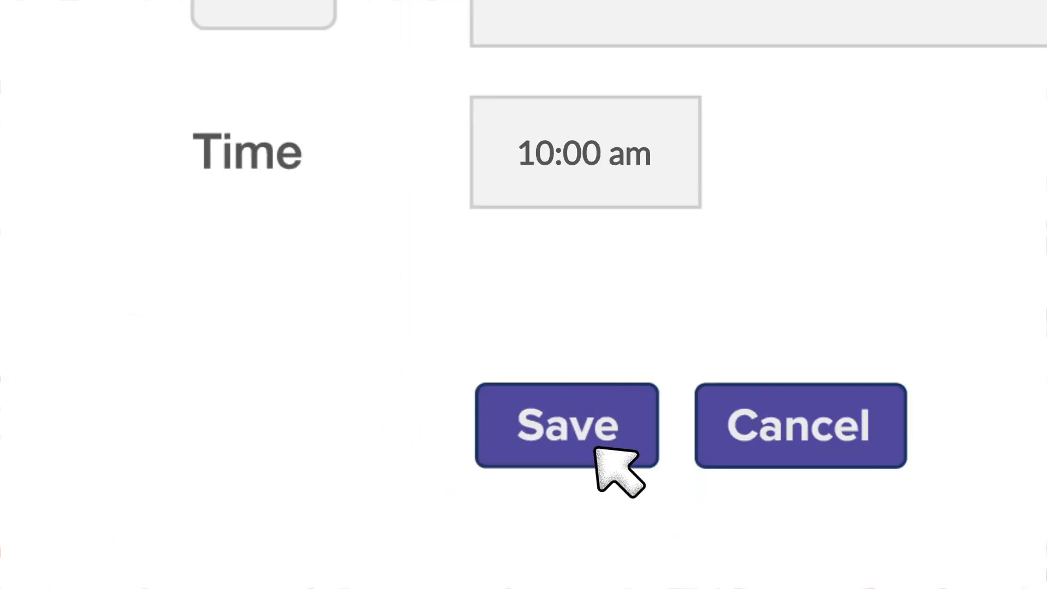
Save the 10:00 am booking for the USA, Australia, UAE and France teams
left_click(565, 426)
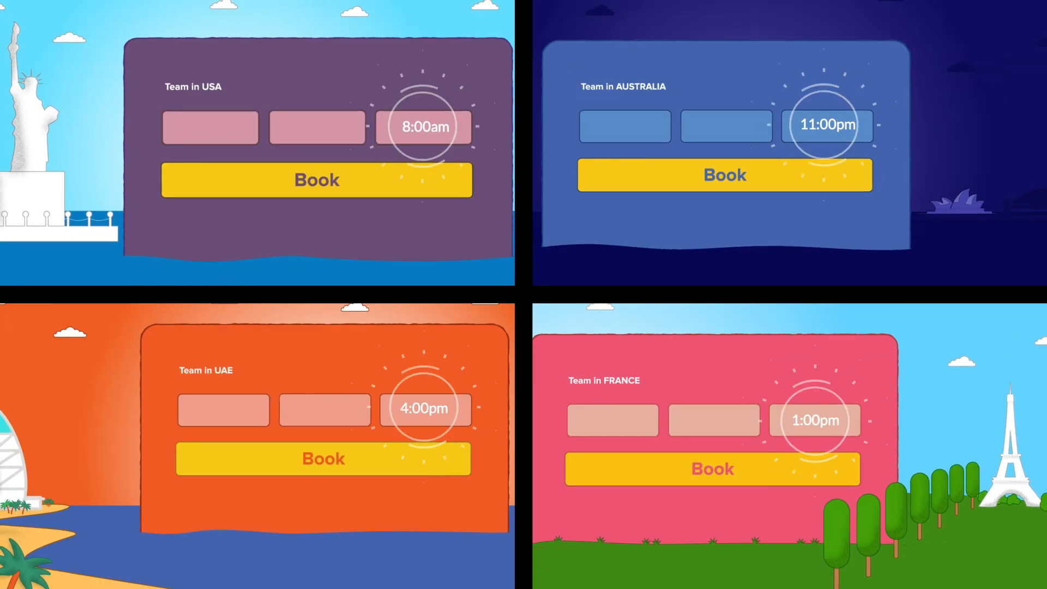